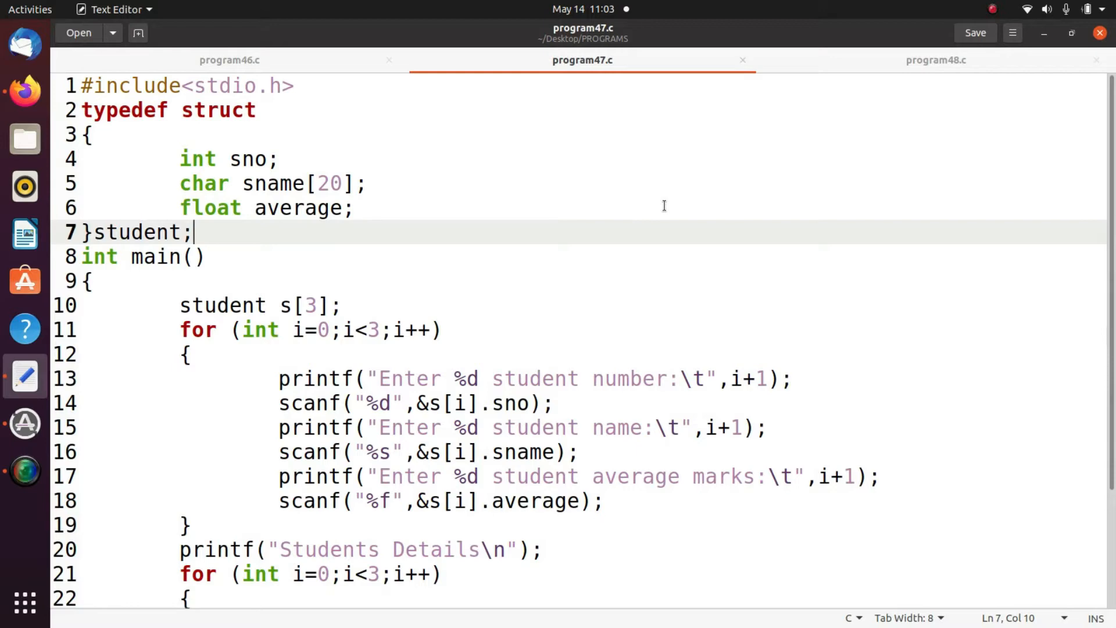
mouse_move(461, 297)
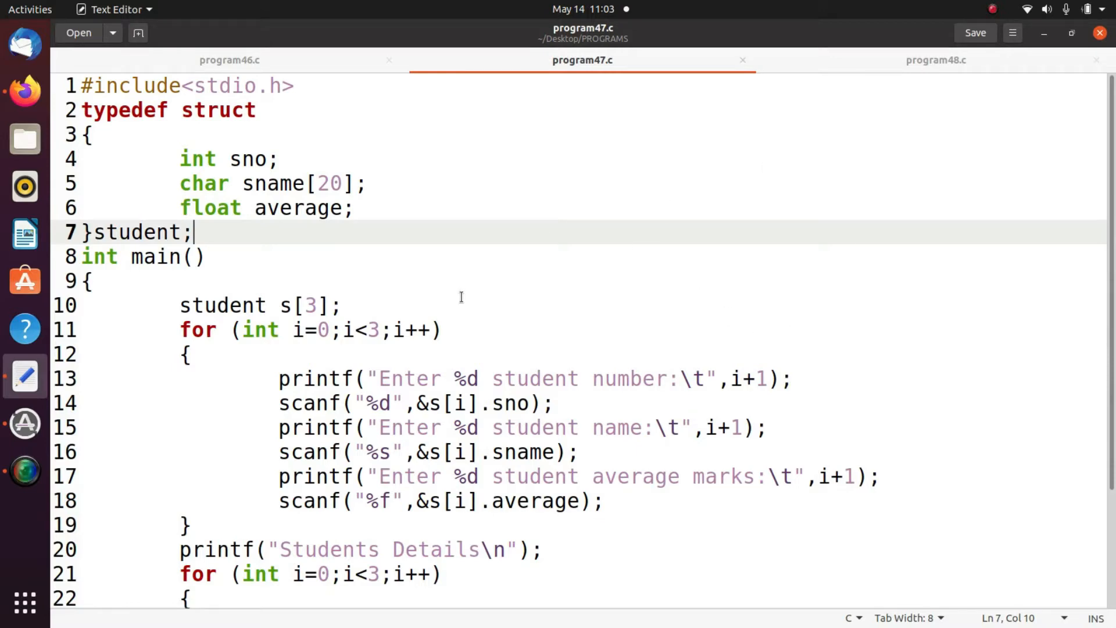
mouse_move(389, 164)
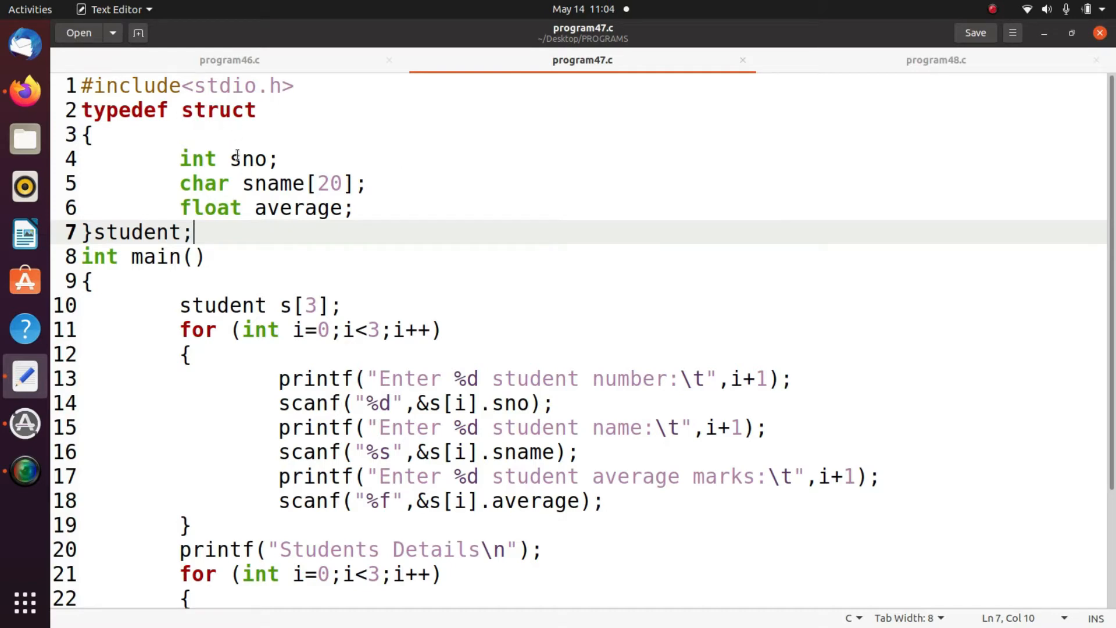
Change line 10's declaration to 'student s[3];' in program47.c
left_click_drag(231, 158, 352, 208)
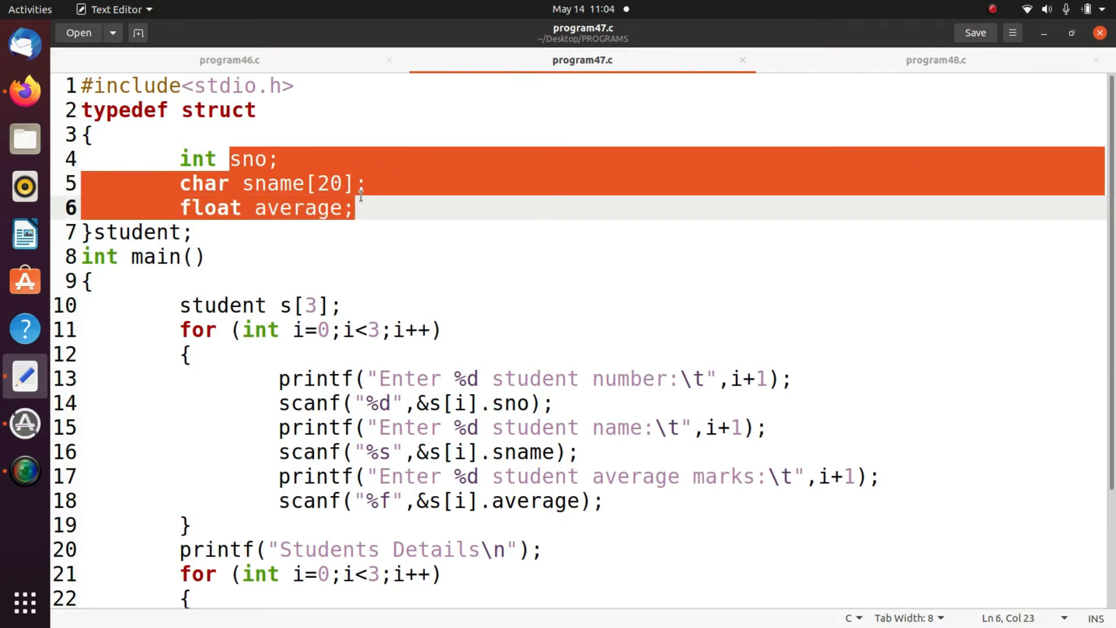
scroll("down", 3)
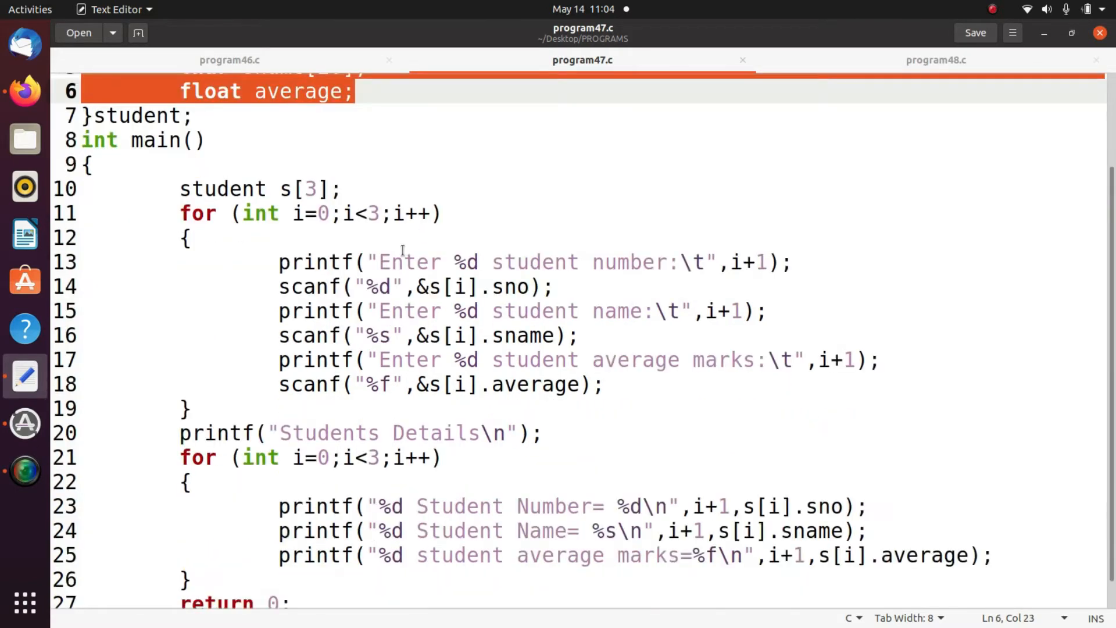
left_click(436, 213)
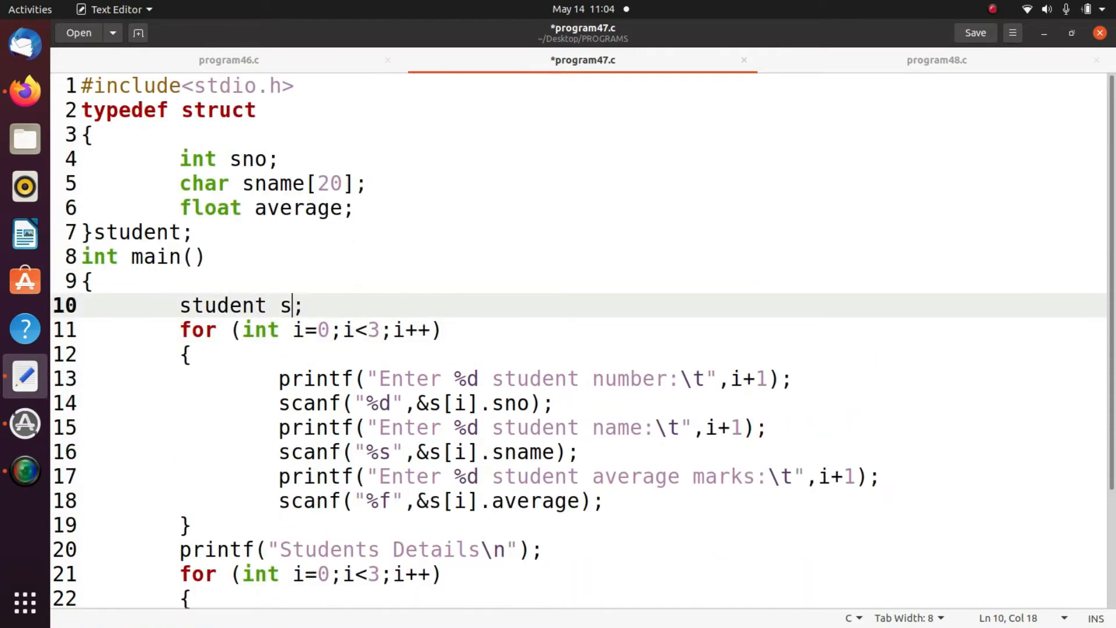
type("[")
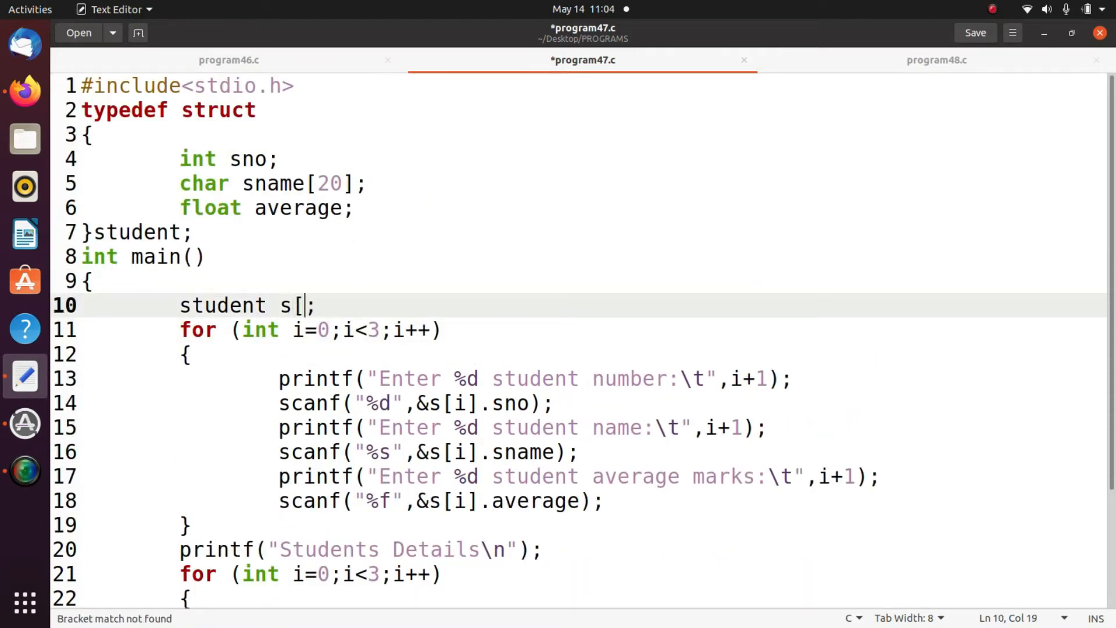
type("3]")
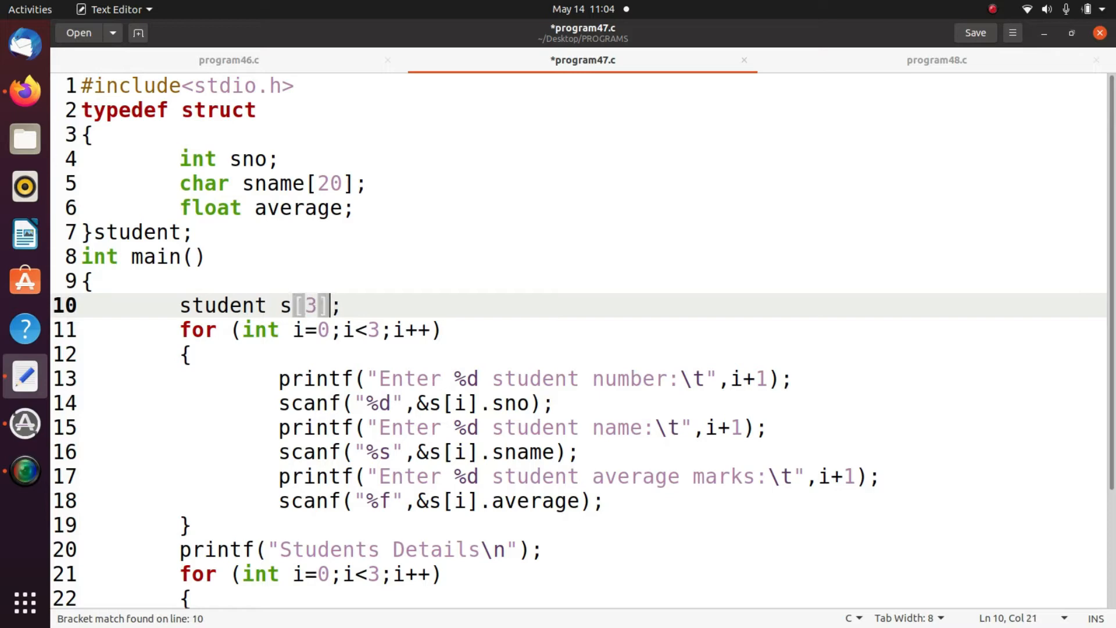
mouse_move(306, 281)
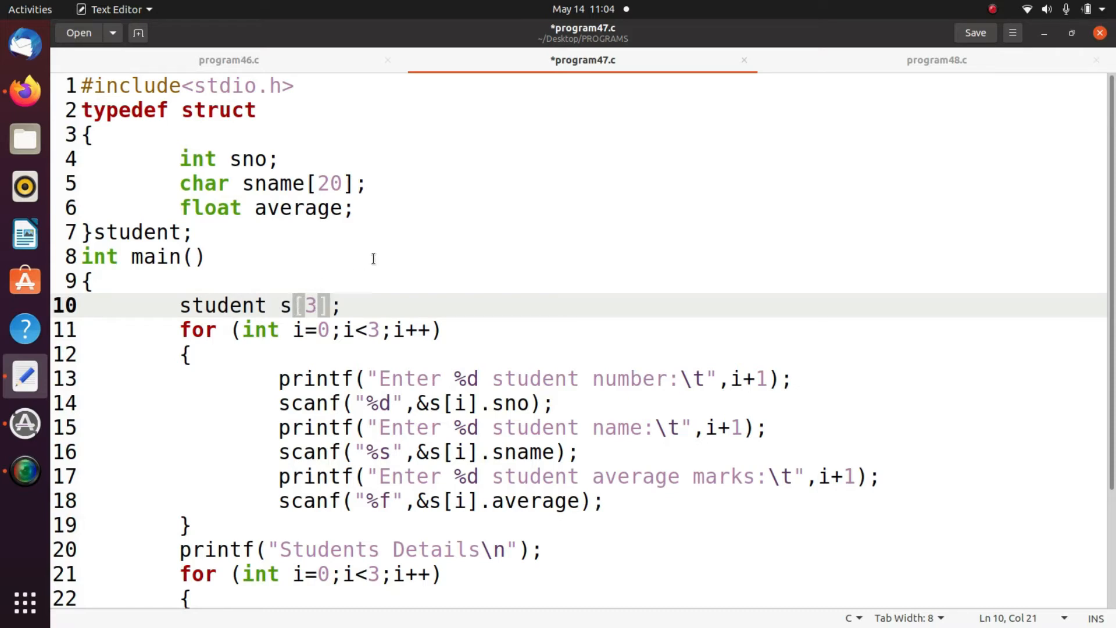
scroll("down", 3)
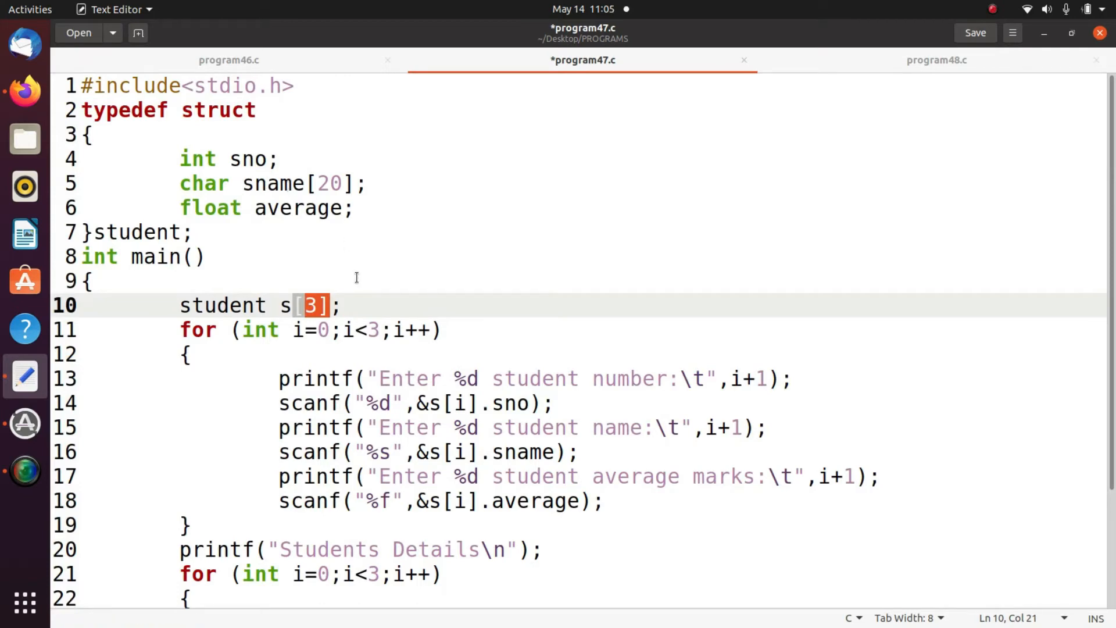
mouse_move(262, 211)
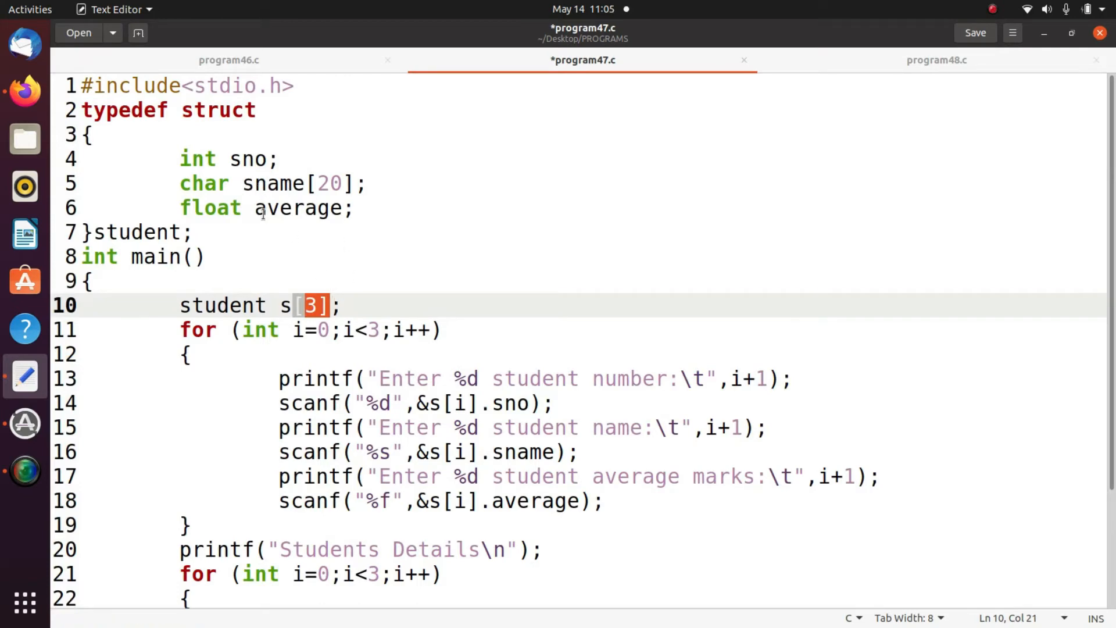
mouse_move(310, 186)
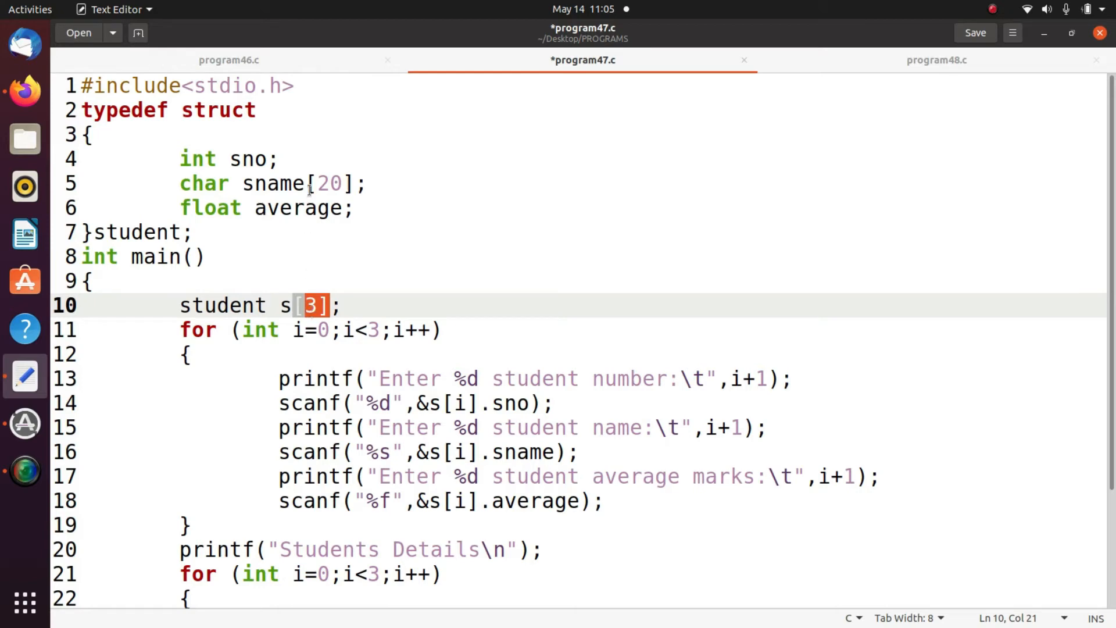
mouse_move(280, 183)
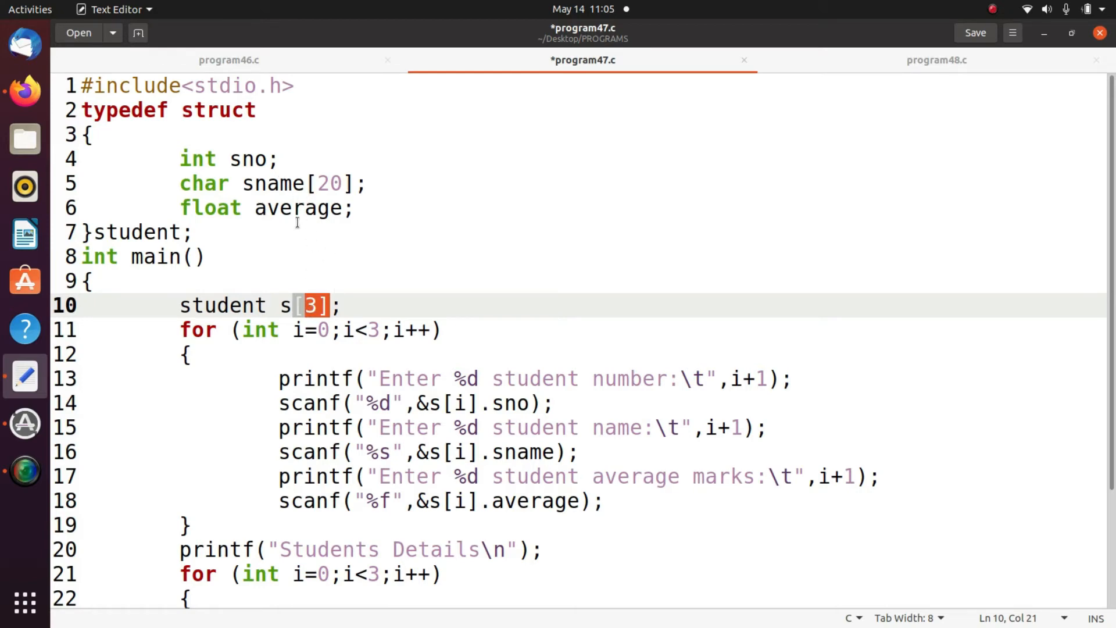
mouse_move(286, 231)
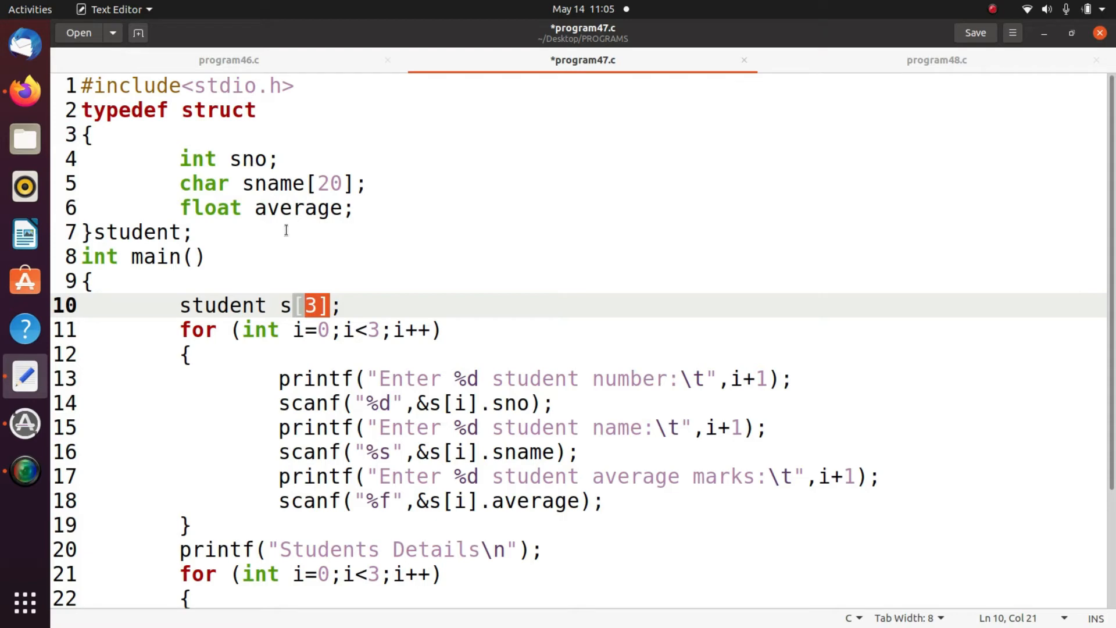
mouse_move(275, 211)
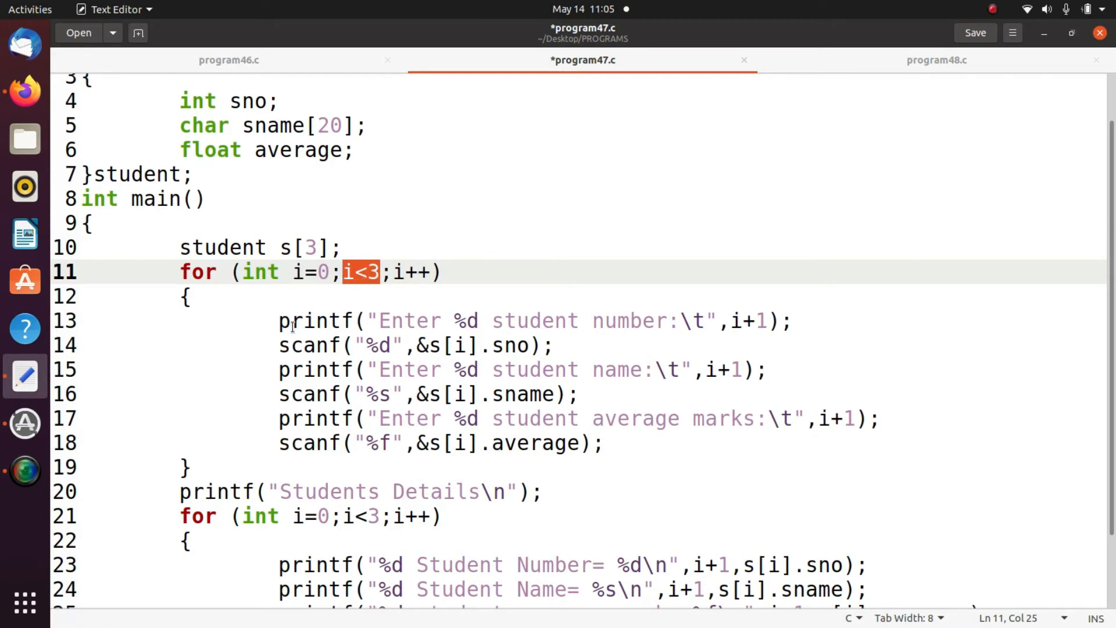
left_click_drag(278, 320, 602, 443)
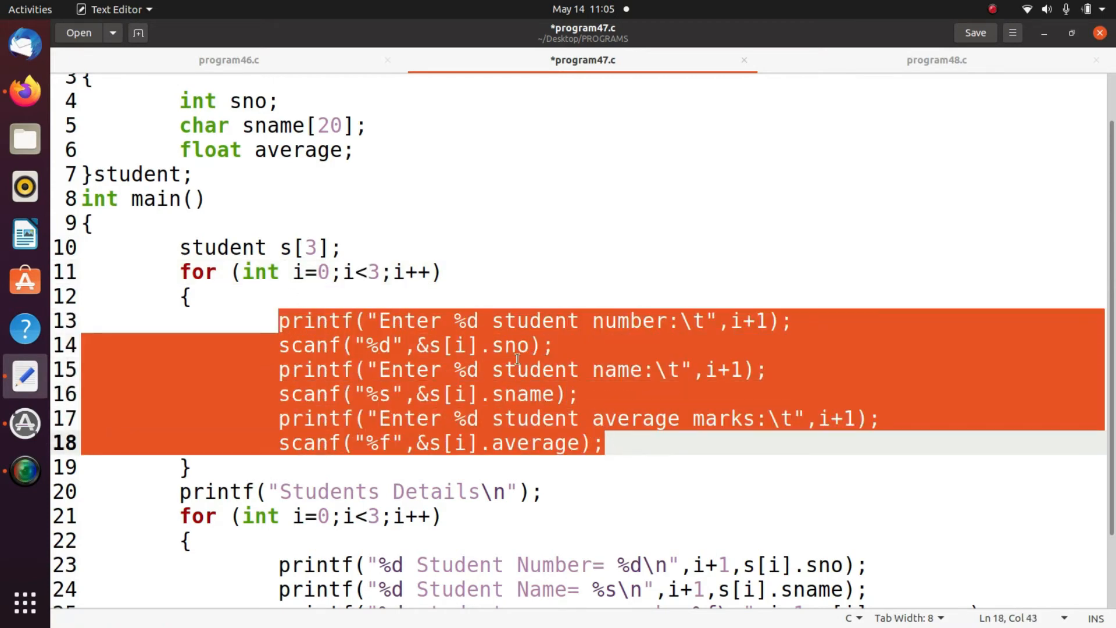
left_click(458, 345)
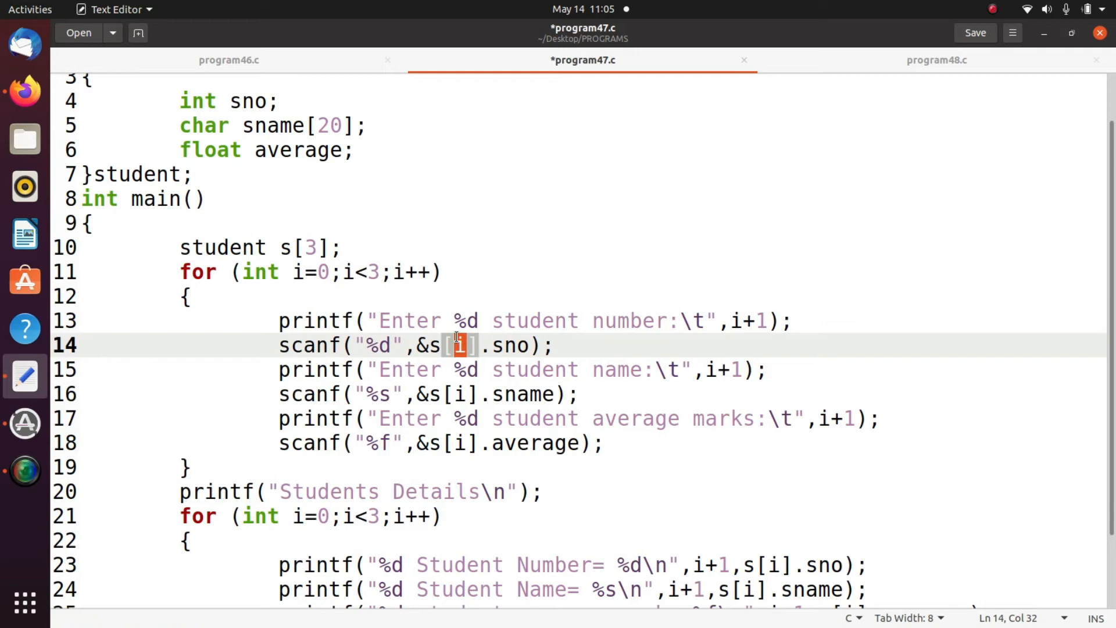
scroll("down", 3)
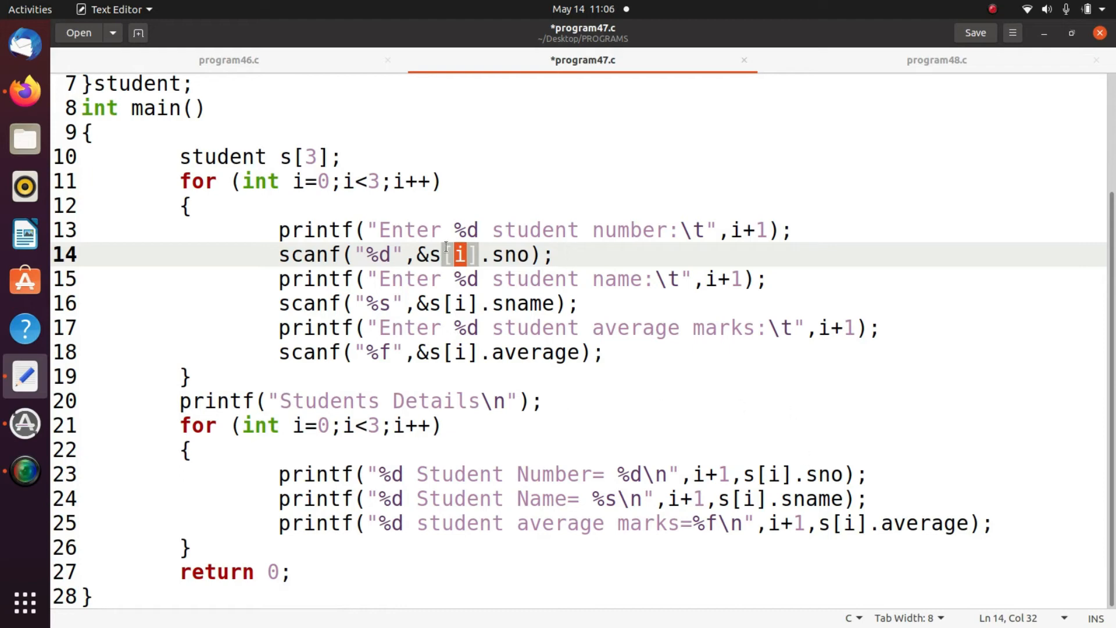
mouse_move(648, 392)
type("g")
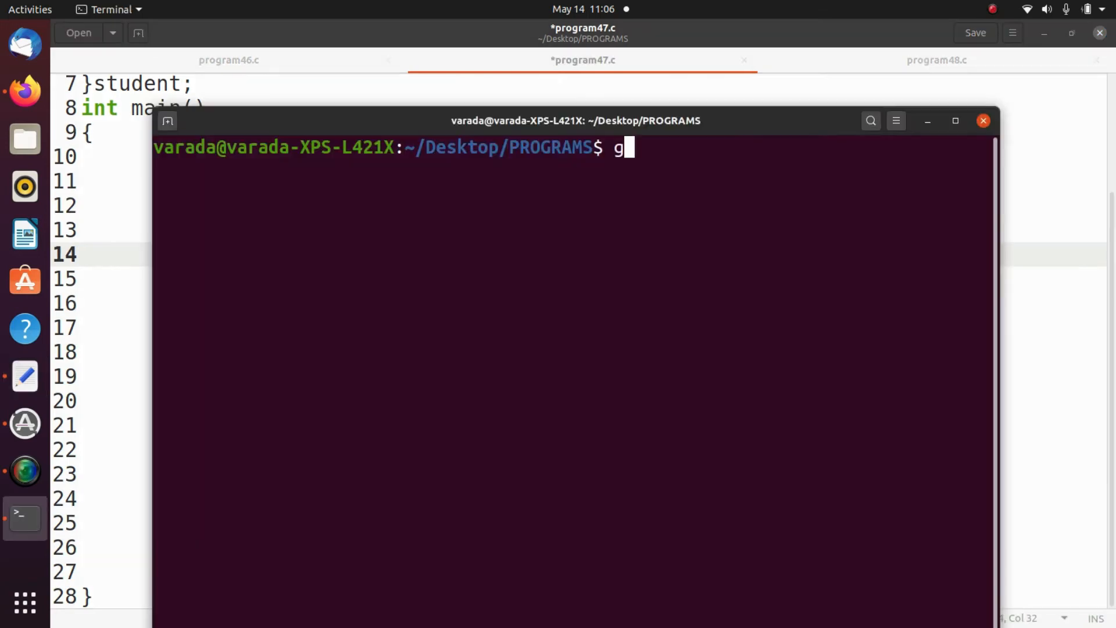
Compile program47.c with gcc and launch ./a.out
type("cc program47.c")
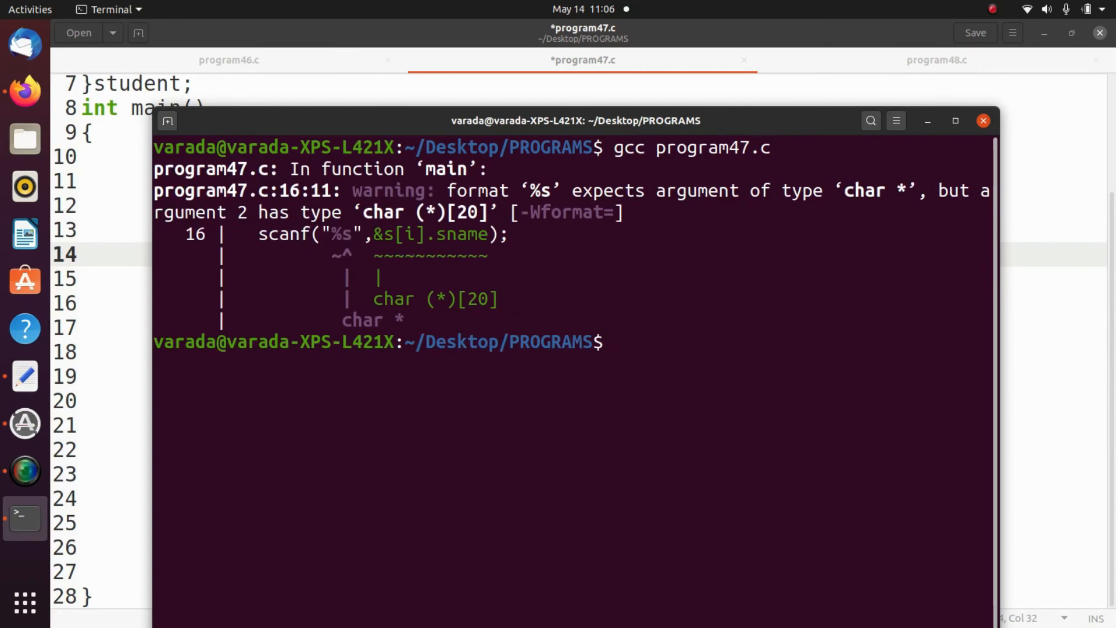
type("./a.out")
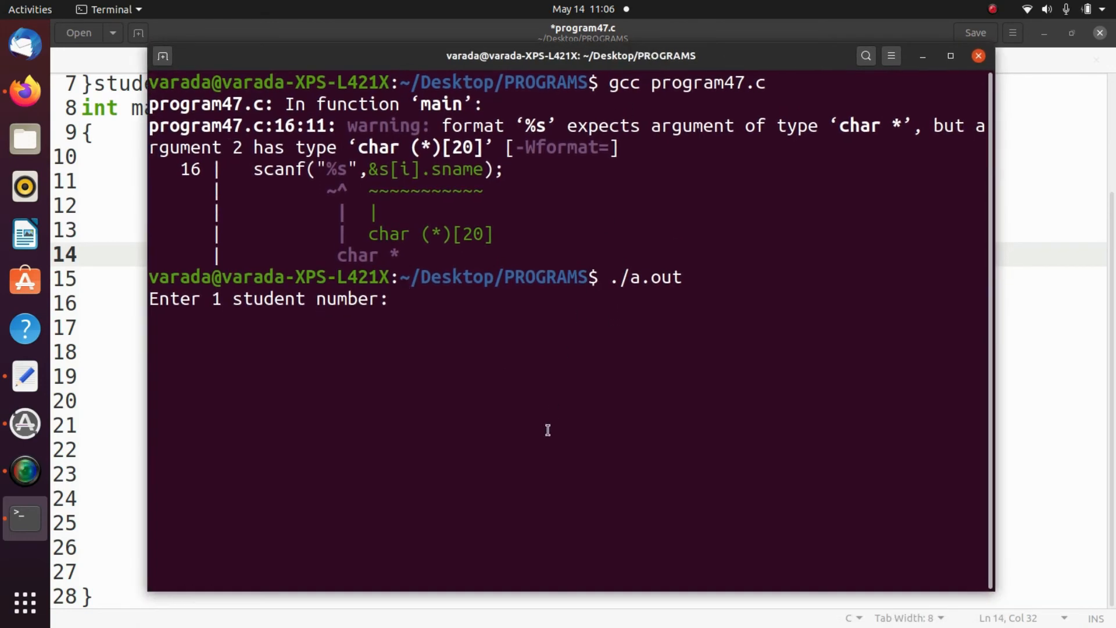
Enter students 1234 ravi 67.8, 456 ramu 65.5, and 678 ramana
type("1234")
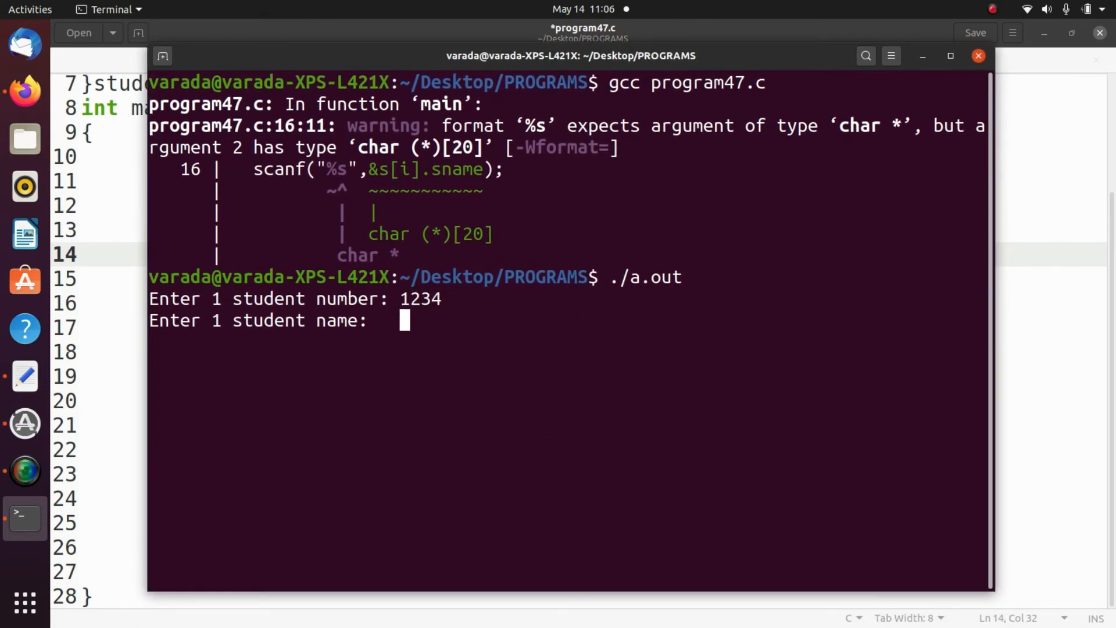
type("ravi")
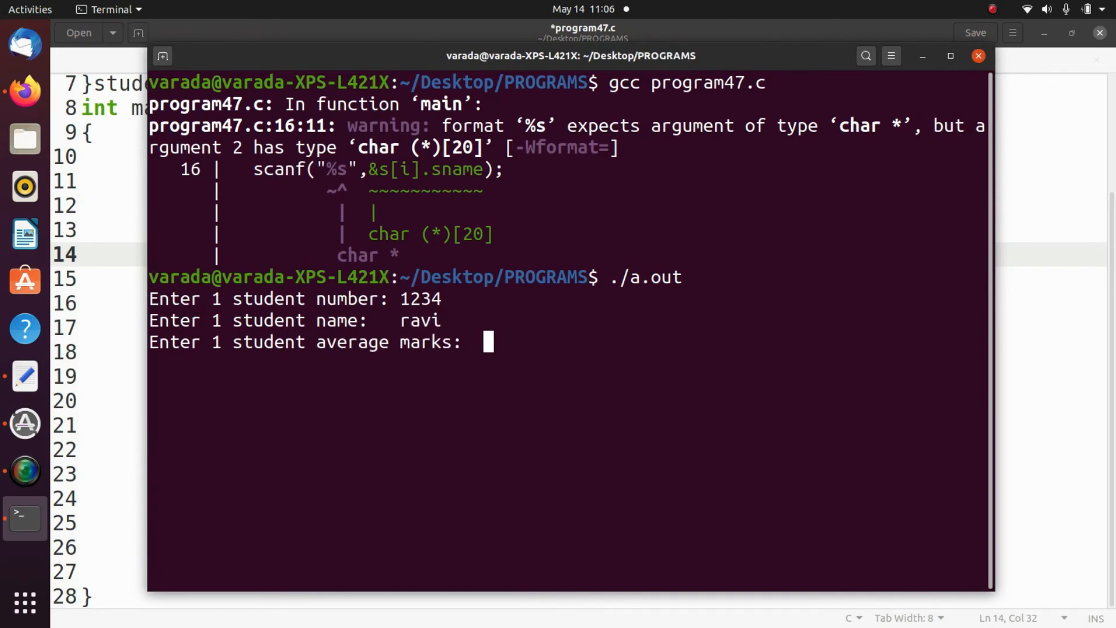
type("67.8")
type("456")
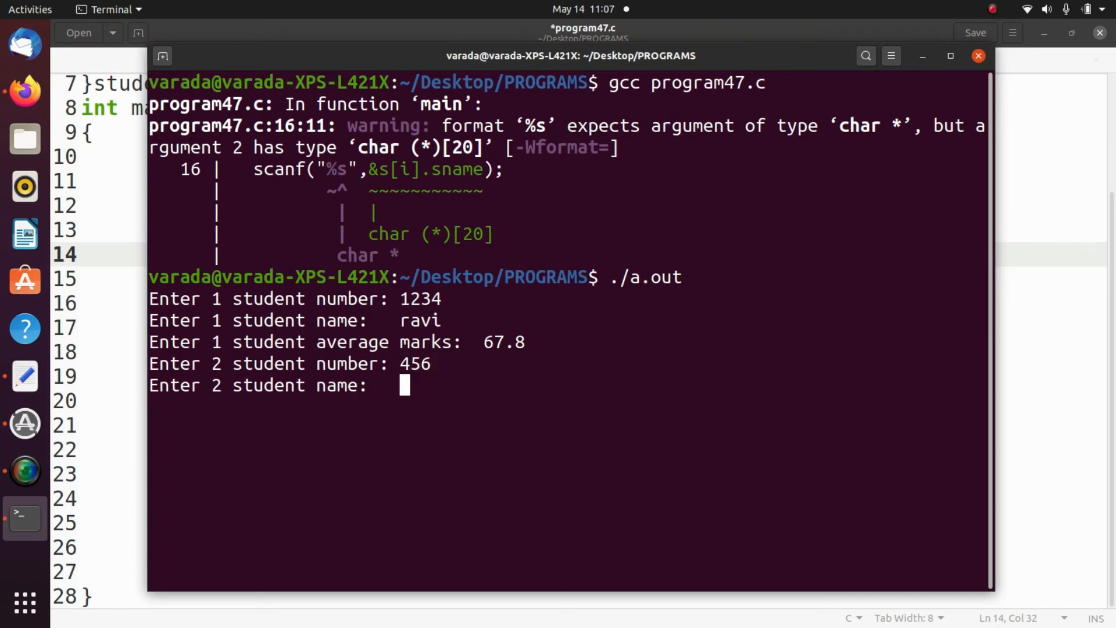
type("ramu")
type("65.5")
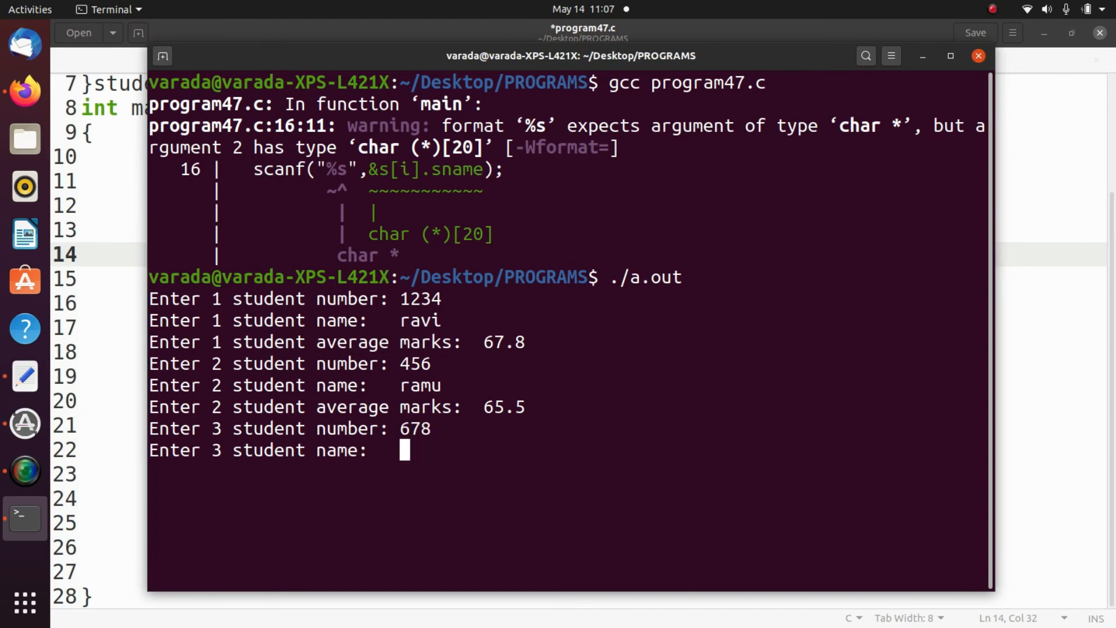
type("ramana")
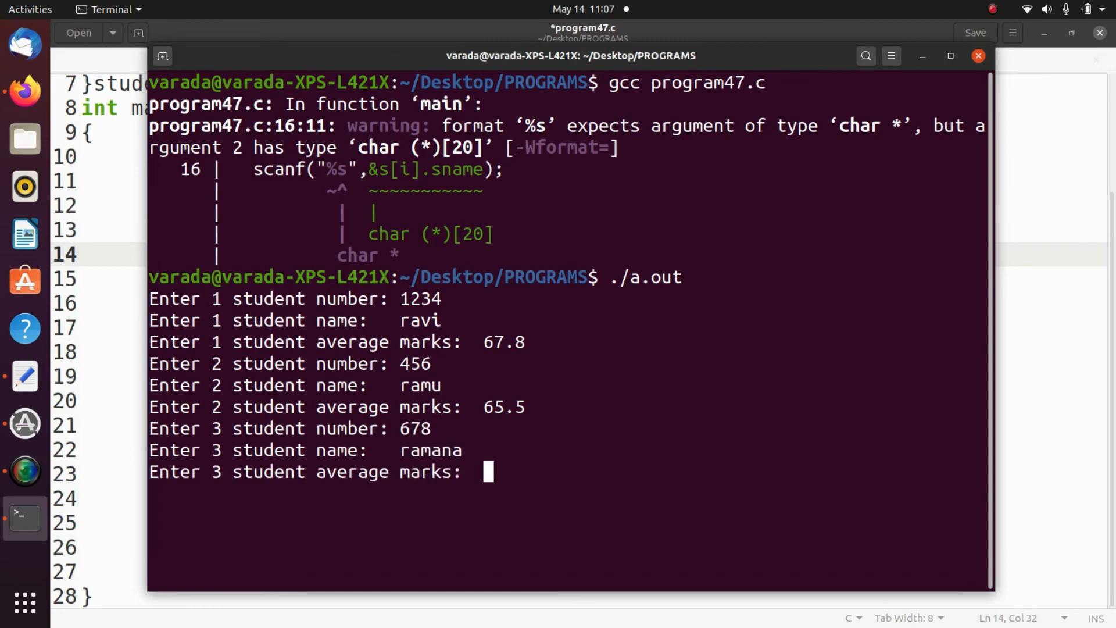
type("56.5")
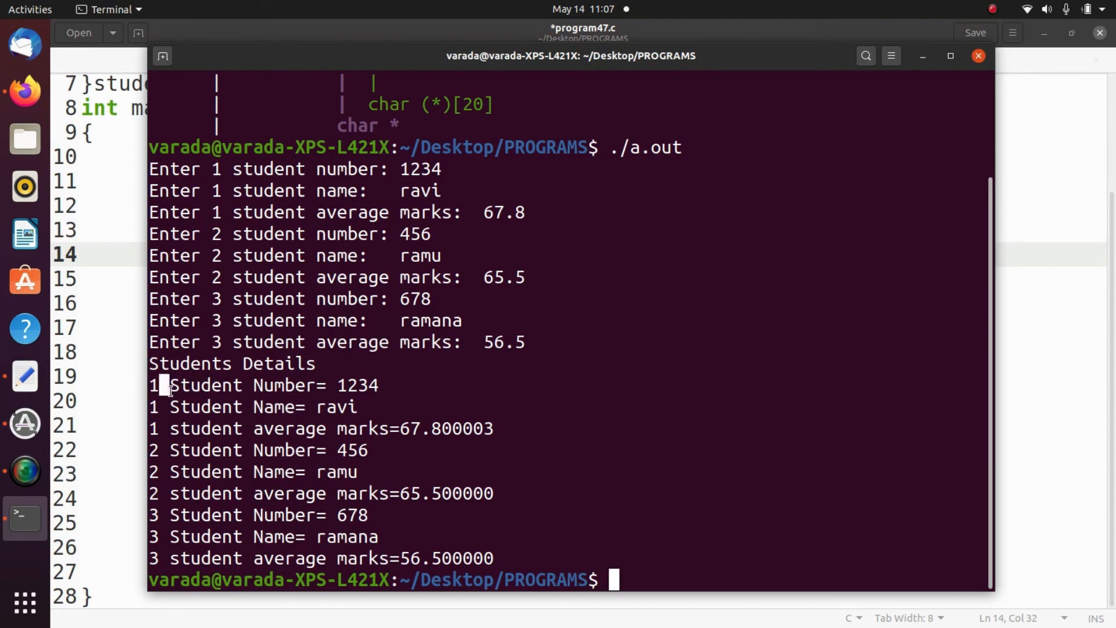
Highlight ravi's printed details, where the average shows as 67.800003
left_click_drag(164, 385, 493, 428)
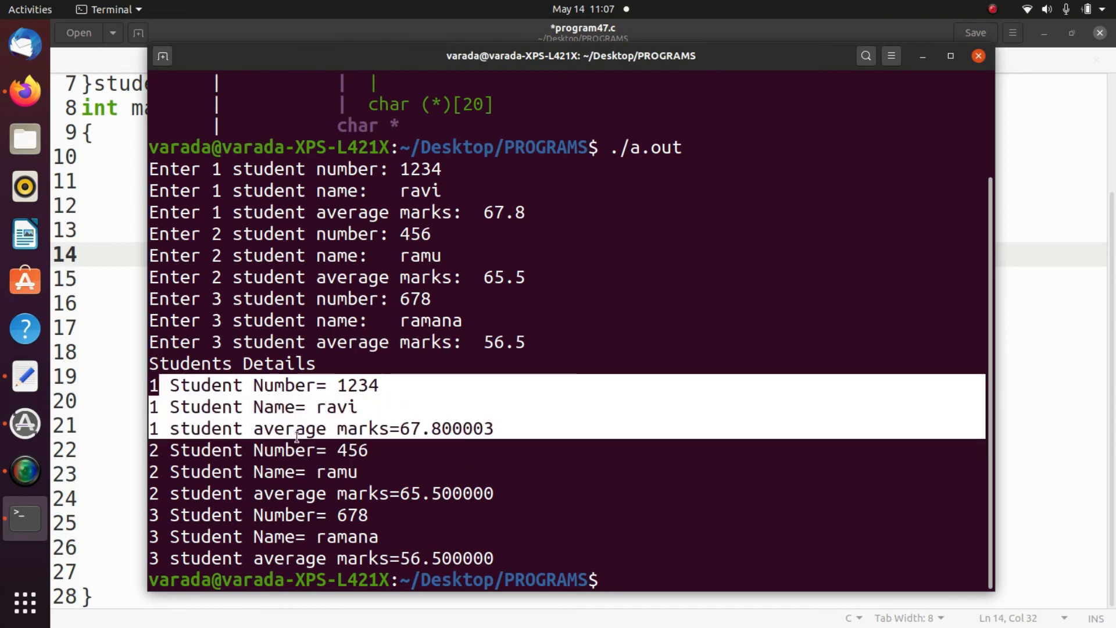